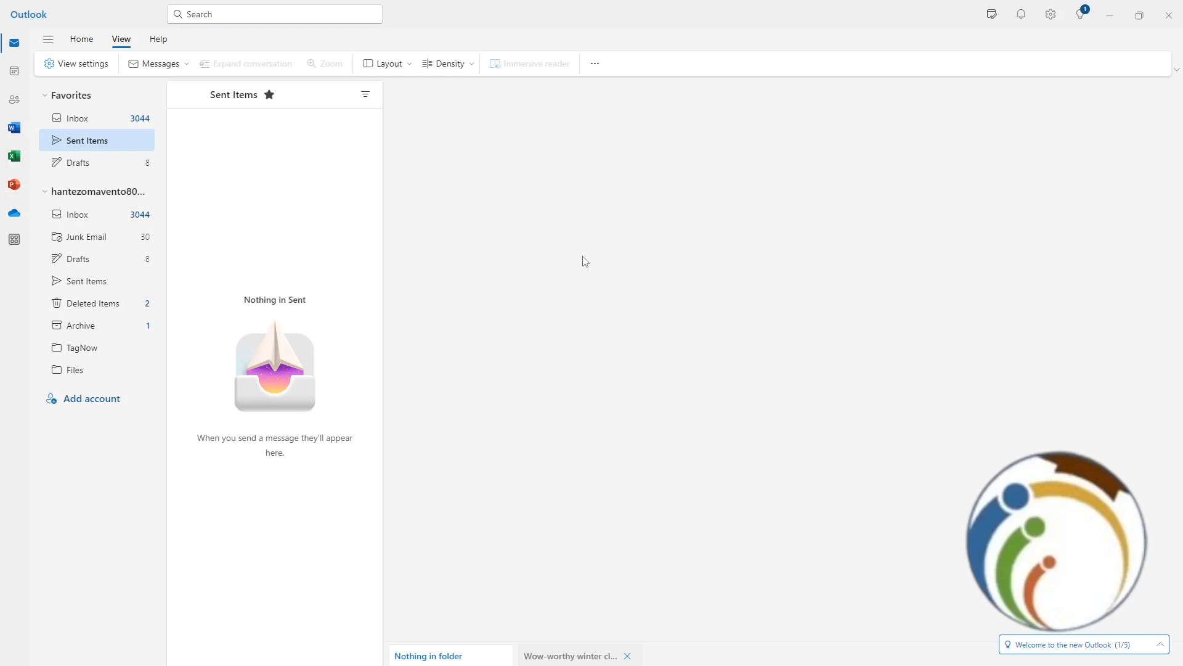
mouse_move(134, 191)
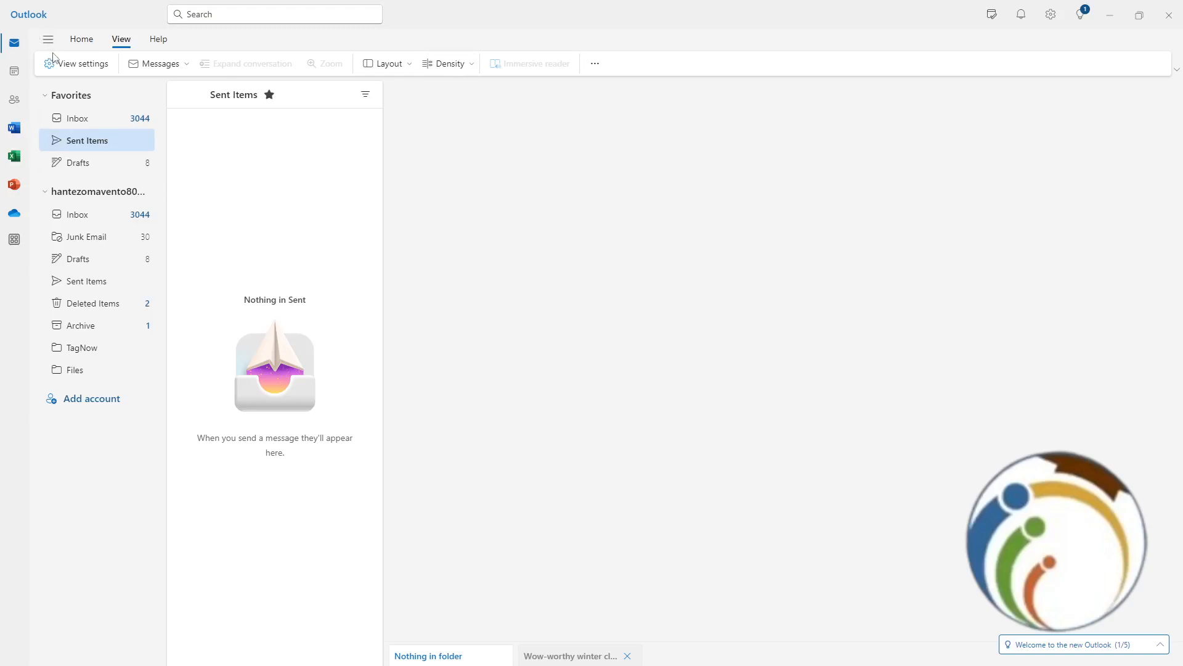
- Bring up the Outlook Settings window from the View ribbon's View settings
left_click(76, 63)
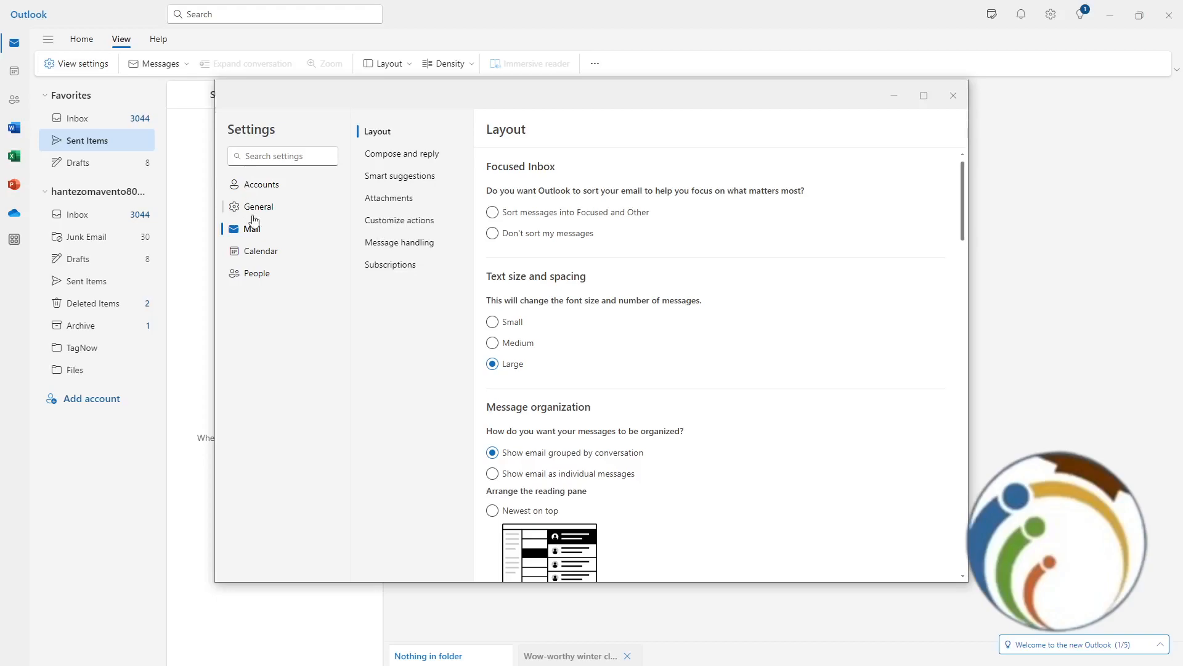
- Show the Privacy and data page under the General settings category
left_click(260, 205)
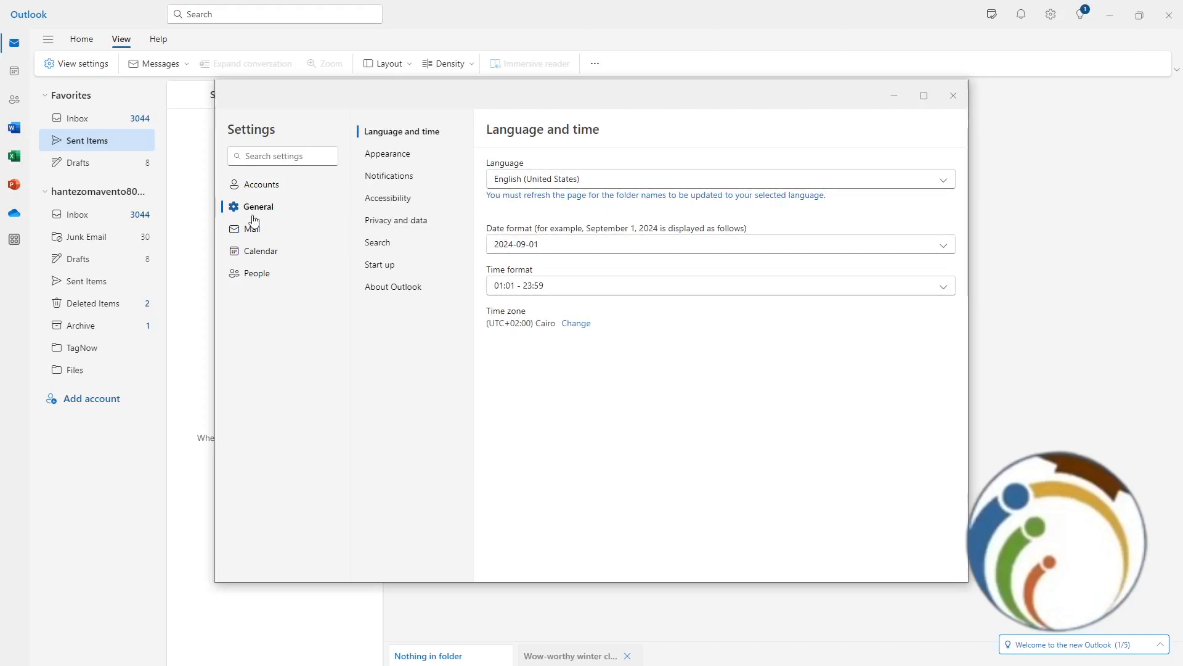
left_click(377, 241)
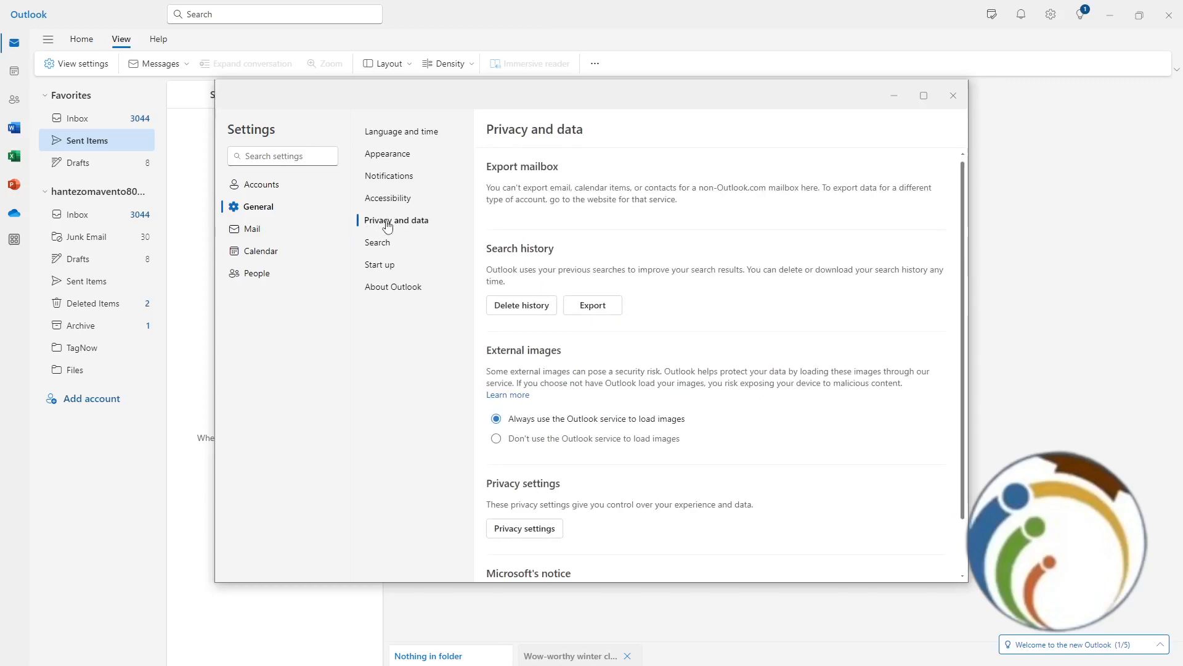
mouse_move(406, 237)
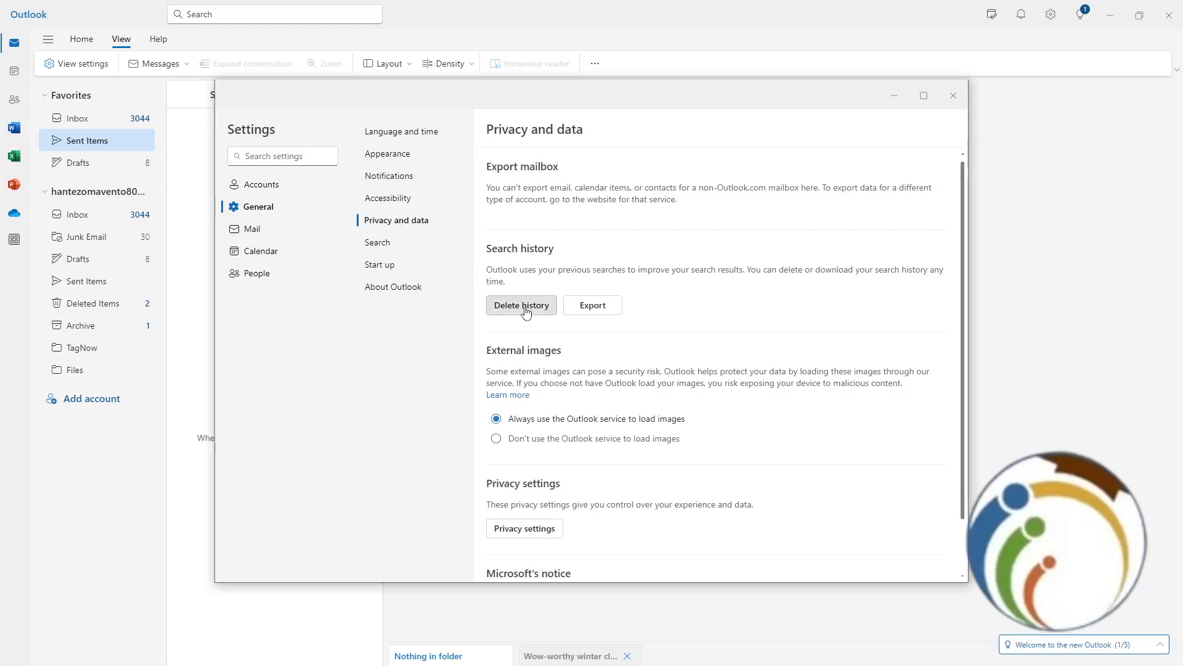
- Permanently delete the saved search history and confirm with Continue
left_click(520, 305)
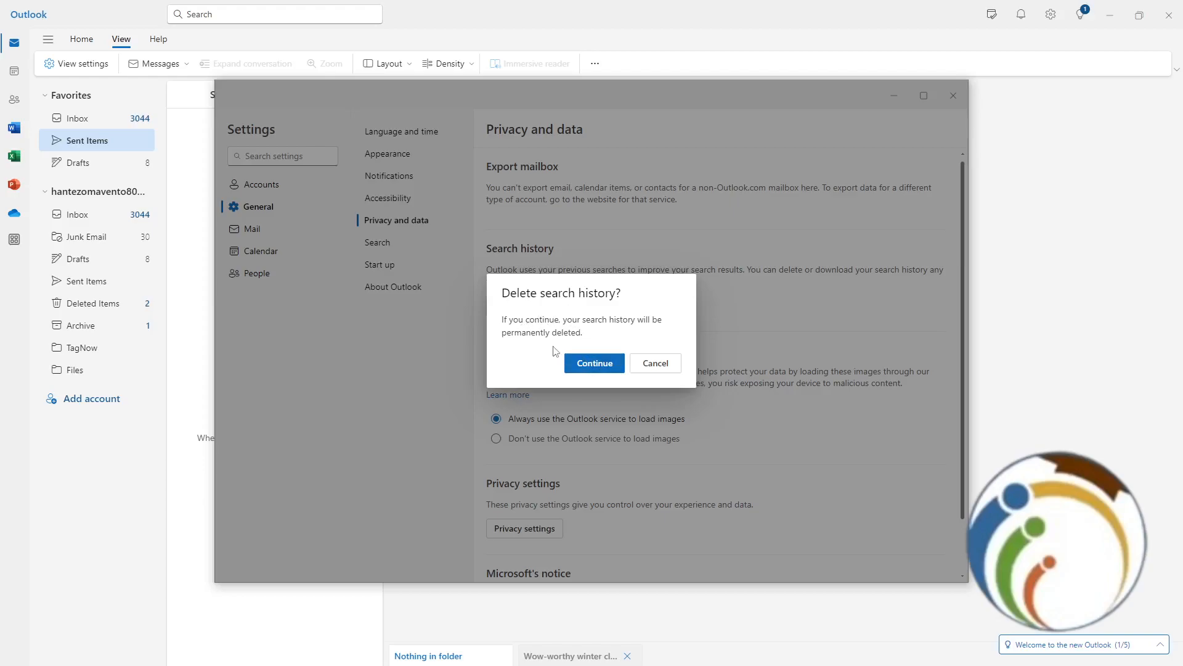
left_click(654, 363)
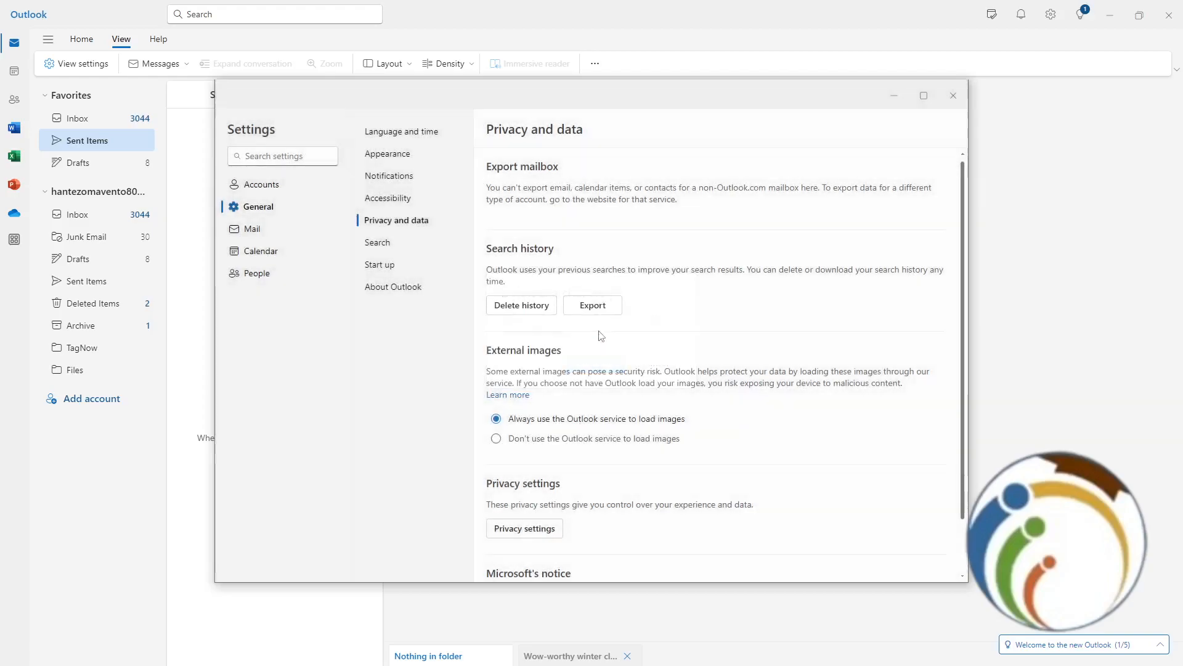
mouse_move(583, 332)
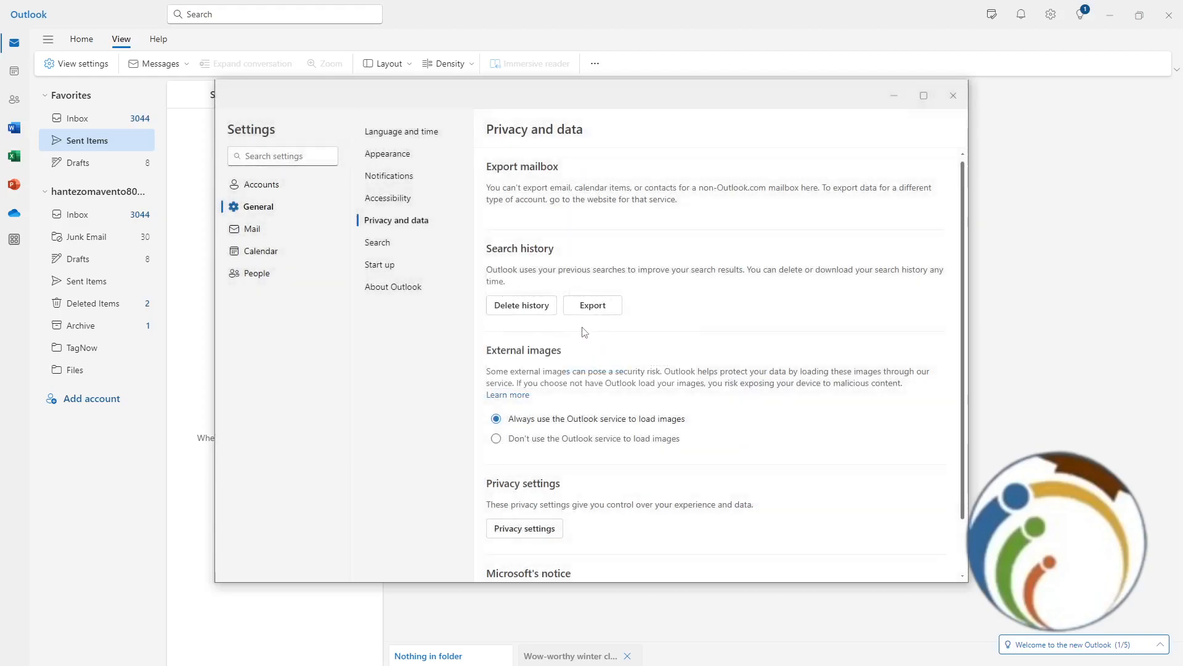
mouse_move(483, 292)
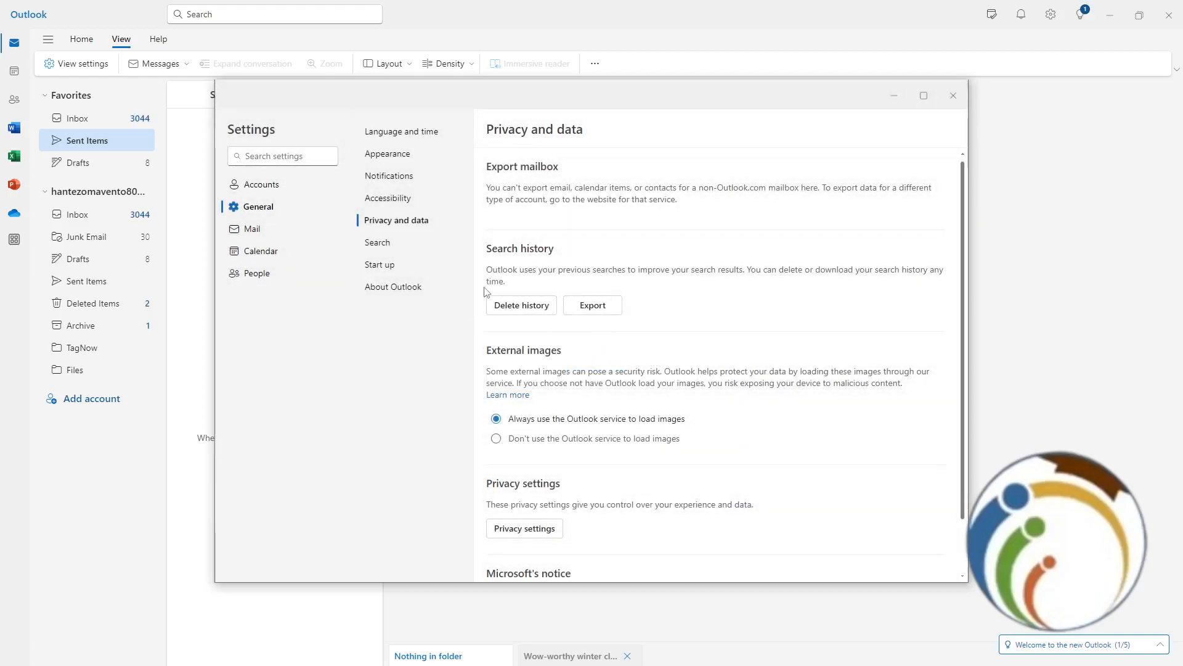